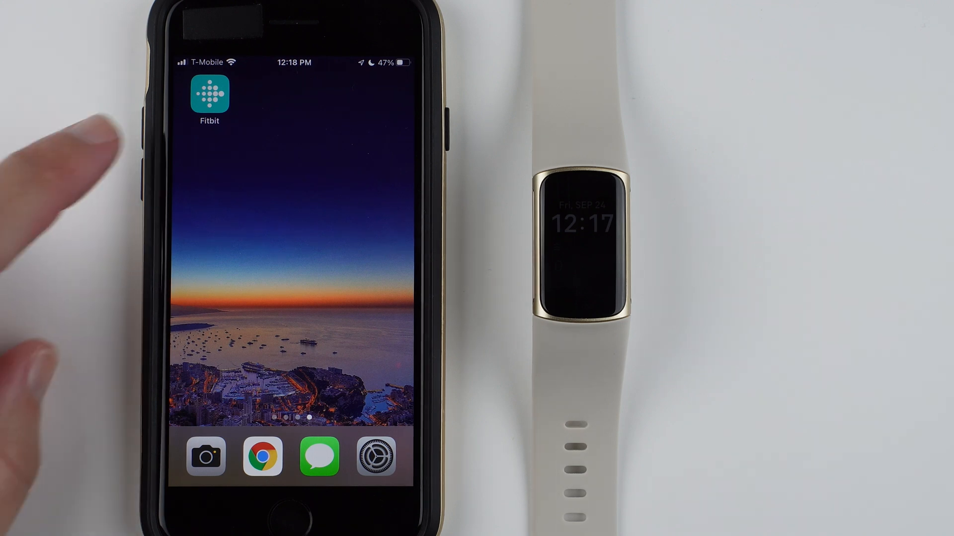
# Launch the Fitbit app and open the Charge 5 tracker's device settings page
pyautogui.click(209, 94)
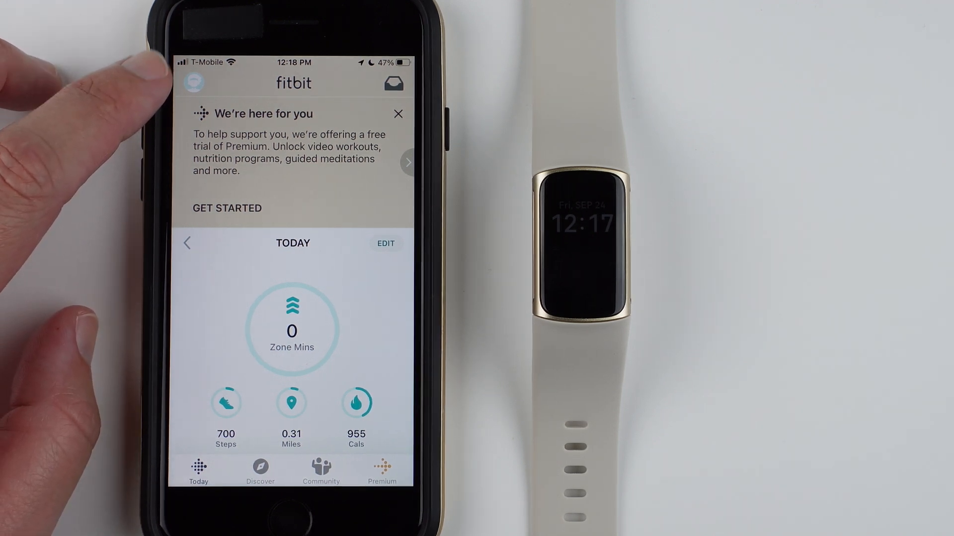
pyautogui.click(193, 82)
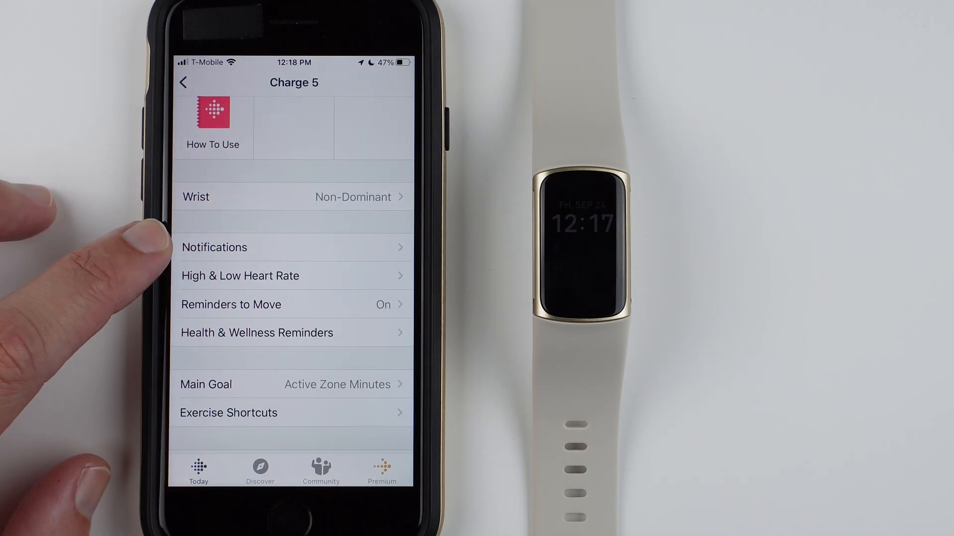
# In Charge 5 Notifications, switch on Calls, Text Messages and Calendar Events alerts
pyautogui.click(214, 247)
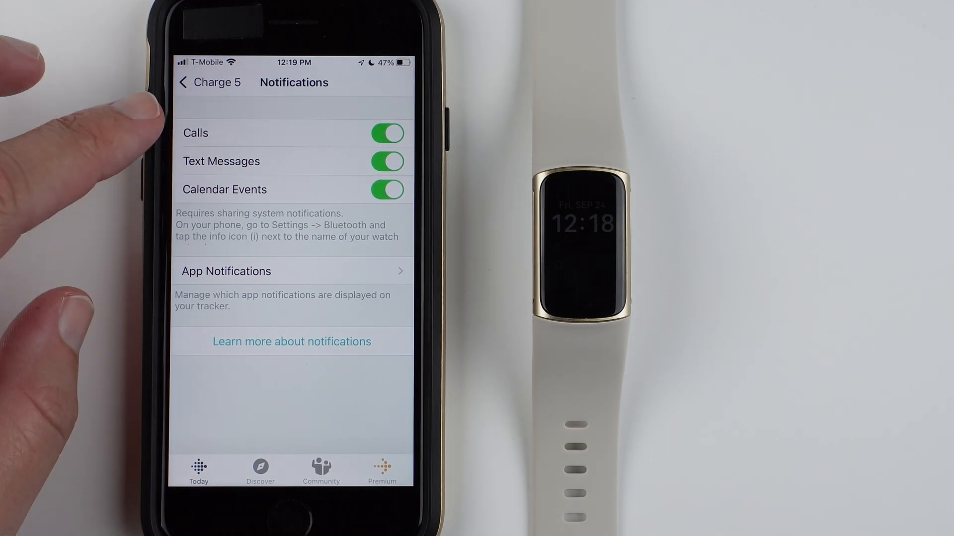
pyautogui.moveTo(61, 182)
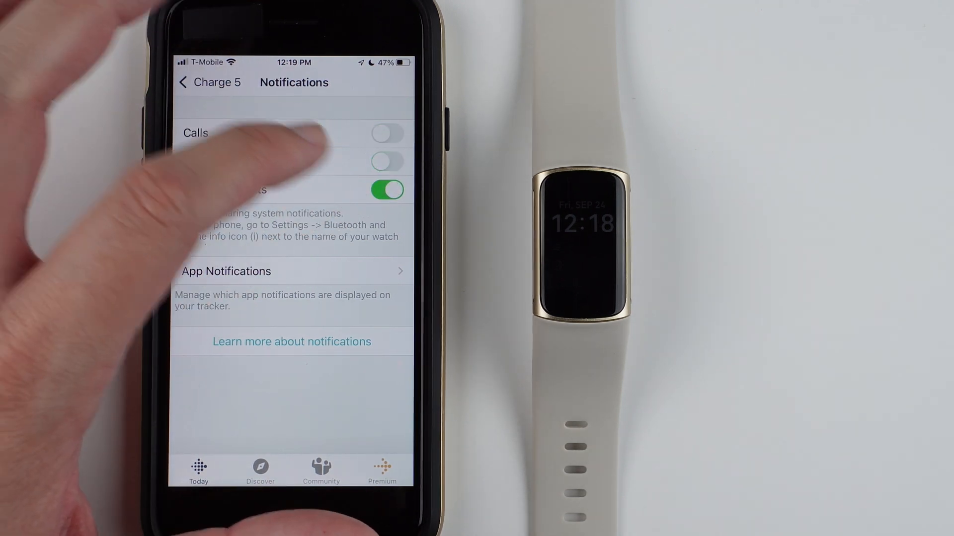
pyautogui.click(387, 189)
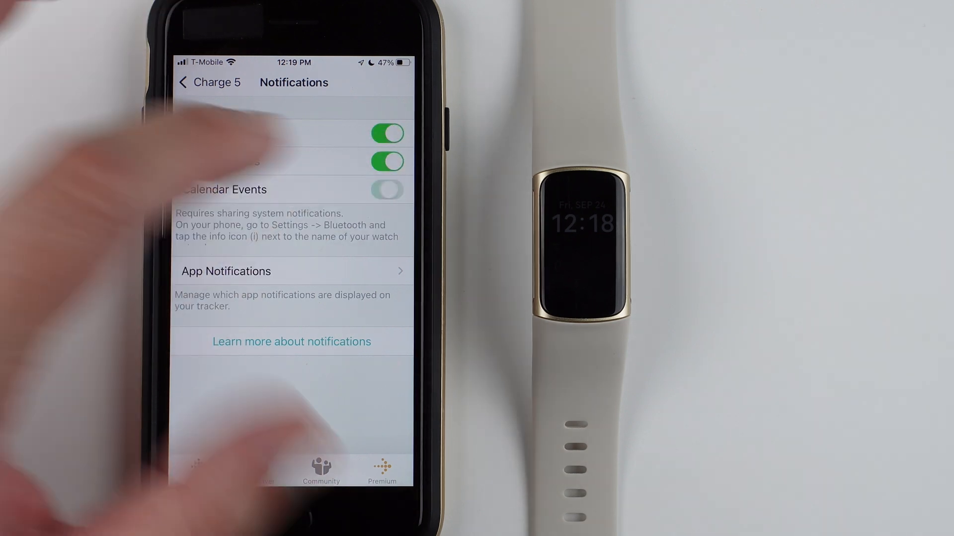
pyautogui.click(387, 189)
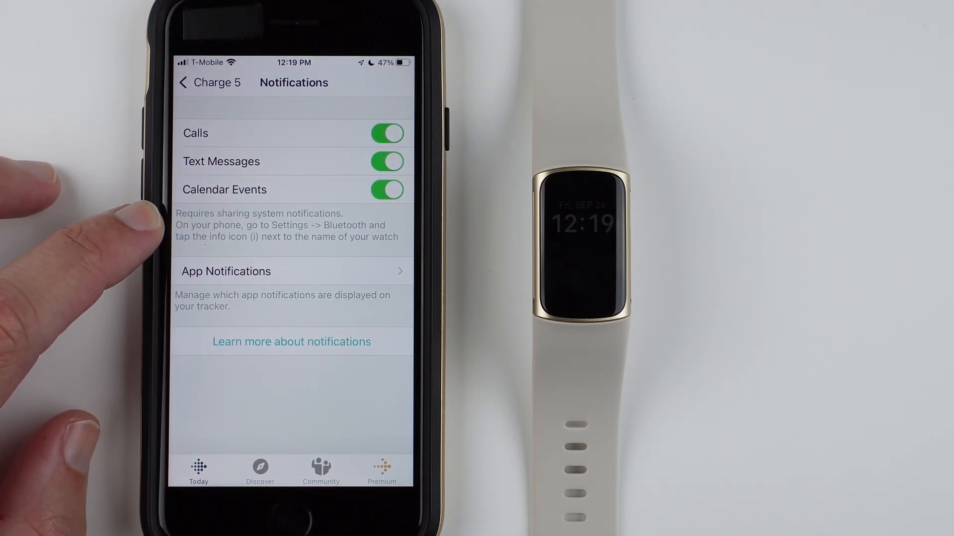
pyautogui.moveTo(140, 231)
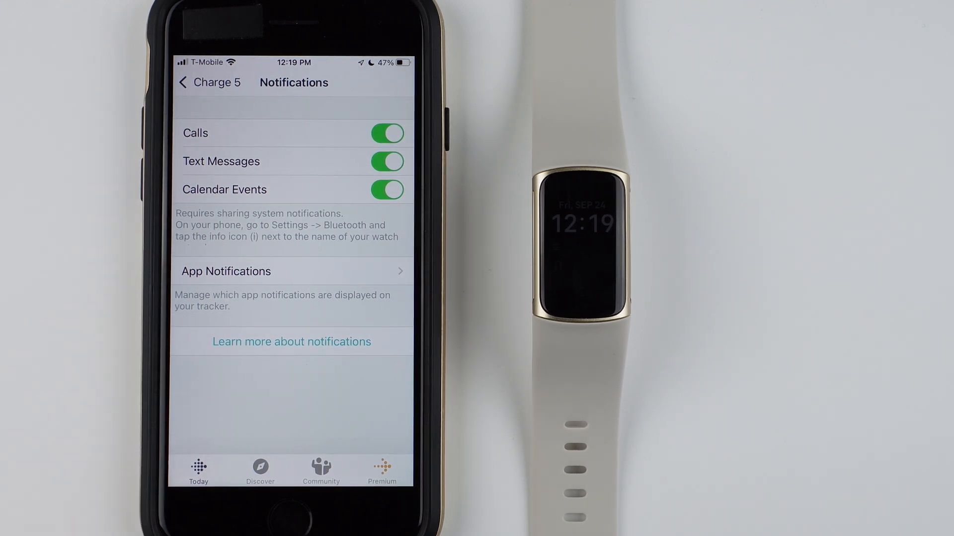
# In iOS Bluetooth settings for Charge 5, toggle Share System Notifications off, then back on
pyautogui.press('home')
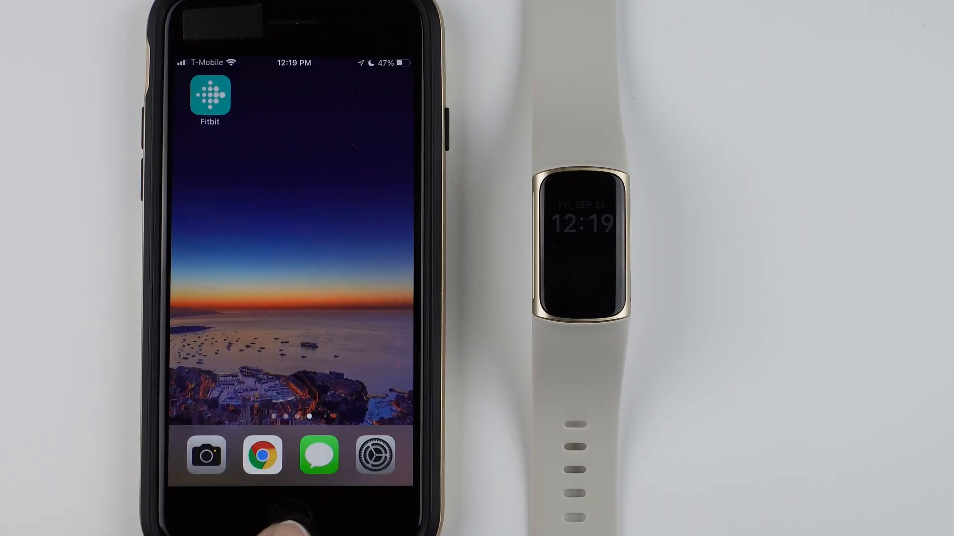
pyautogui.click(375, 455)
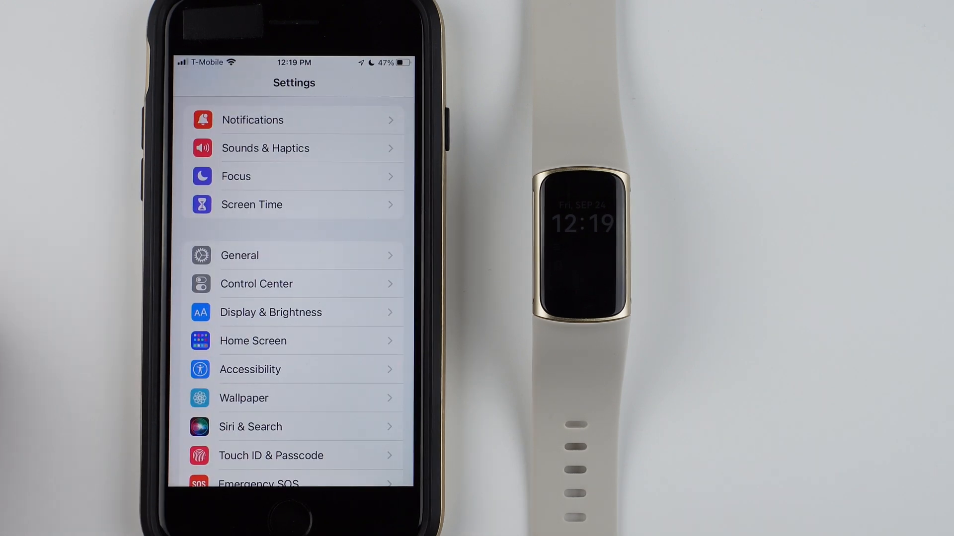
pyautogui.scroll(-3)
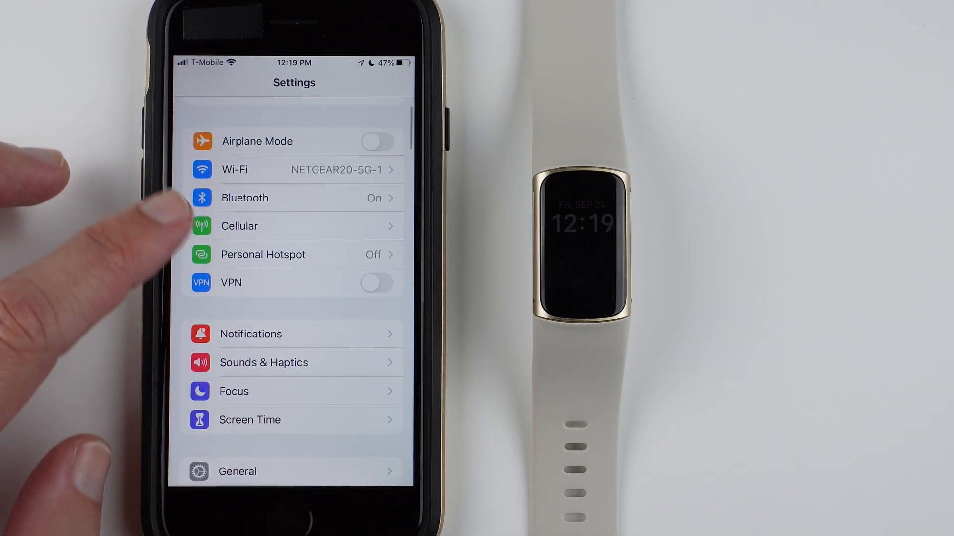
pyautogui.click(244, 198)
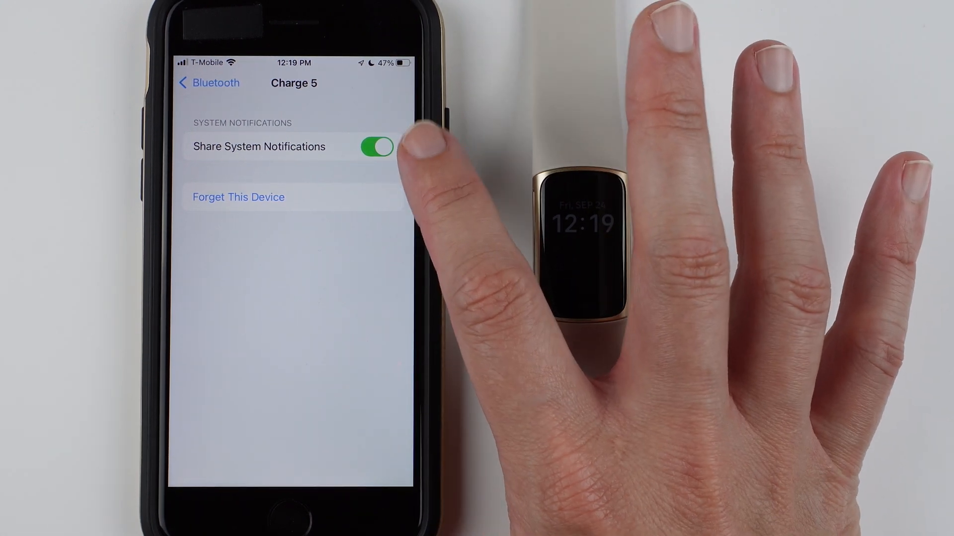
pyautogui.click(377, 147)
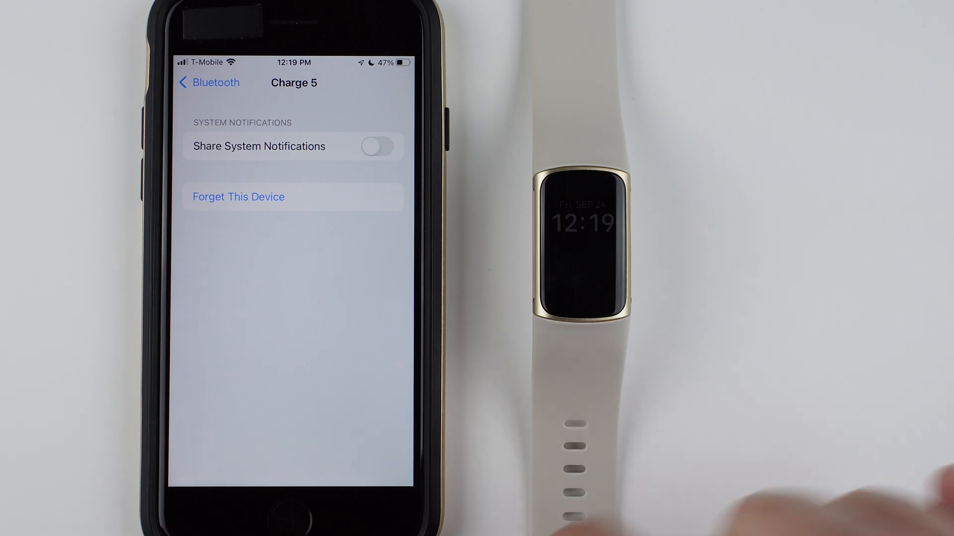
pyautogui.click(377, 146)
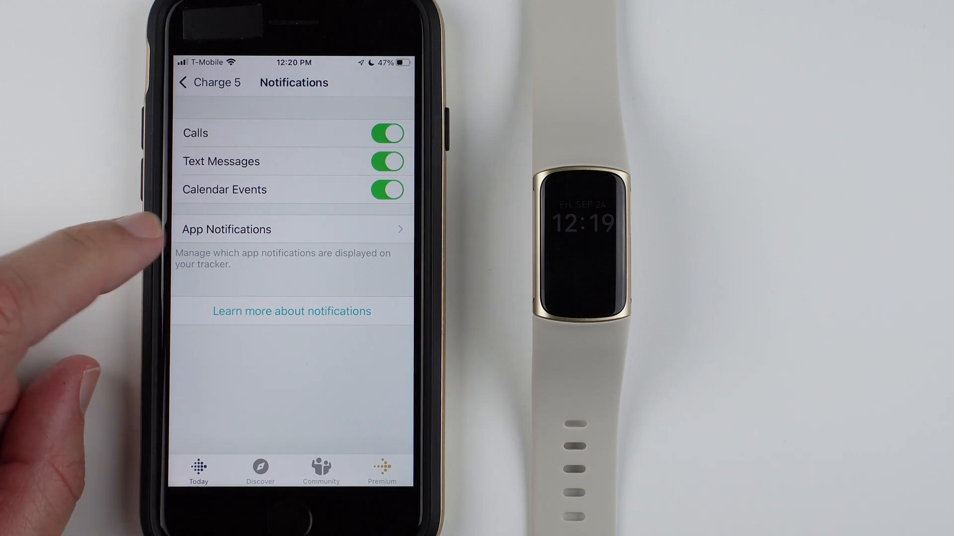
# Open App Notifications and switch on the Streaks toggle for the Charge 5
pyautogui.click(227, 229)
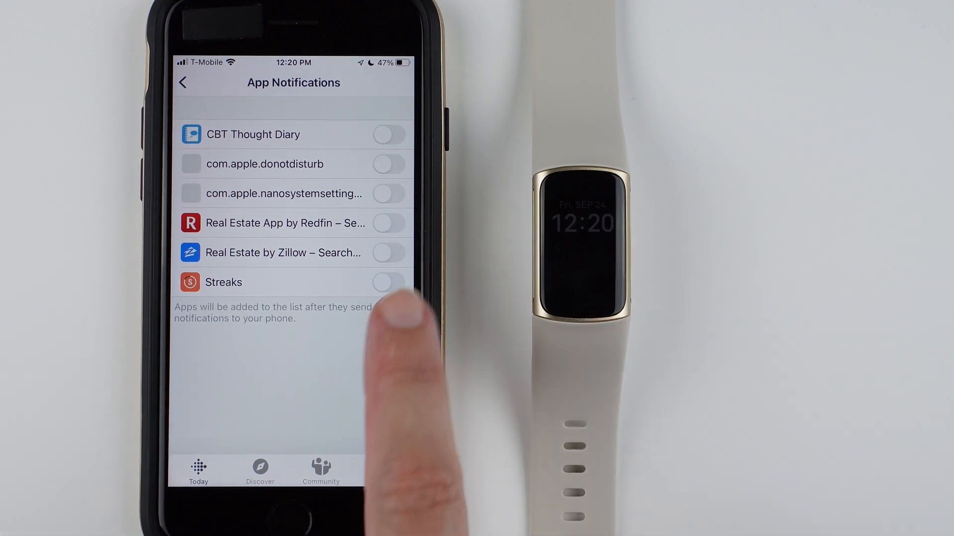
pyautogui.click(388, 282)
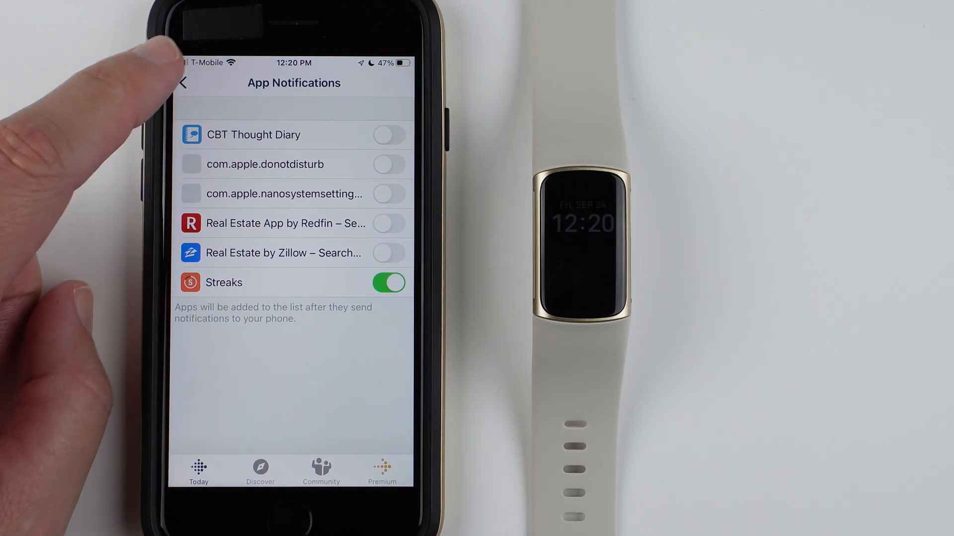
# Turn on Real Estate by Zillow app notifications and return to Charge 5 Notifications
pyautogui.click(184, 83)
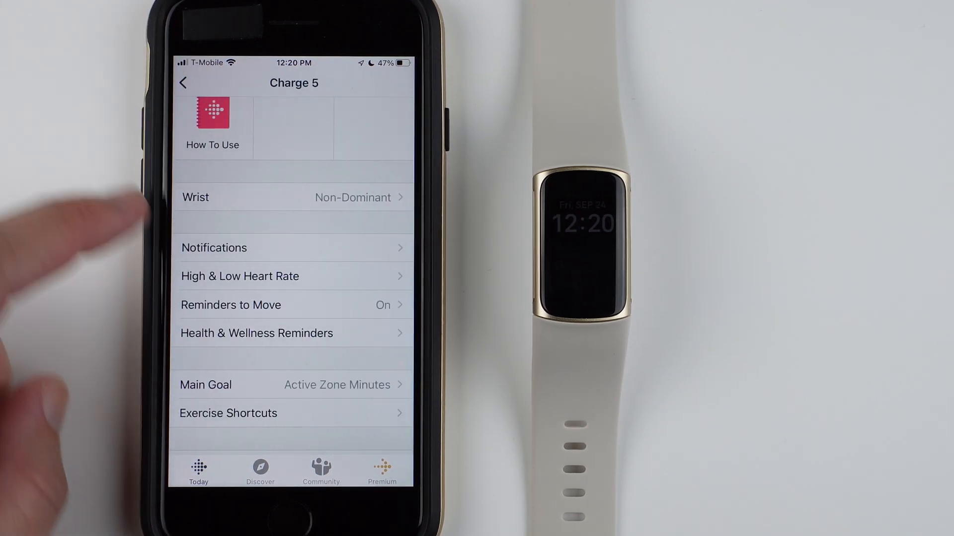
pyautogui.scroll(-3)
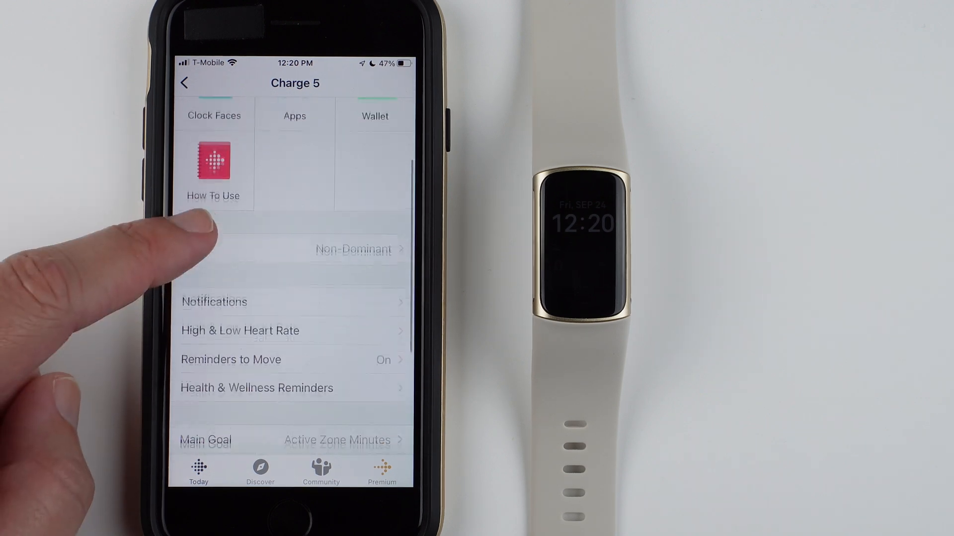
pyautogui.click(214, 302)
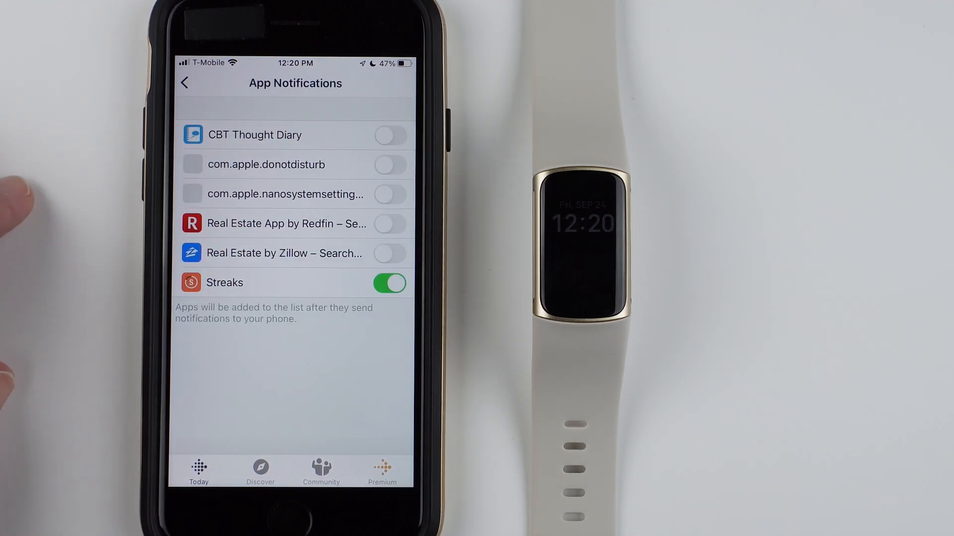
pyautogui.click(389, 253)
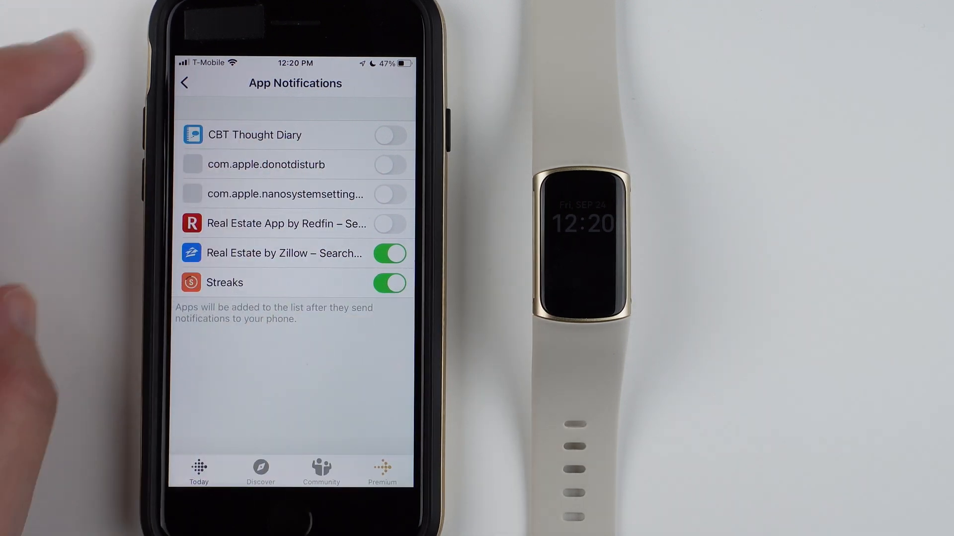
pyautogui.click(185, 83)
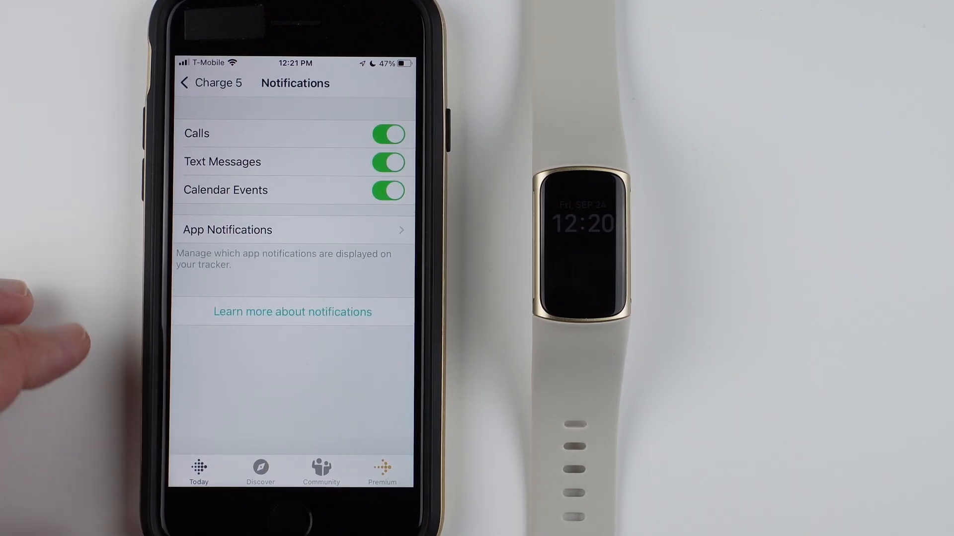